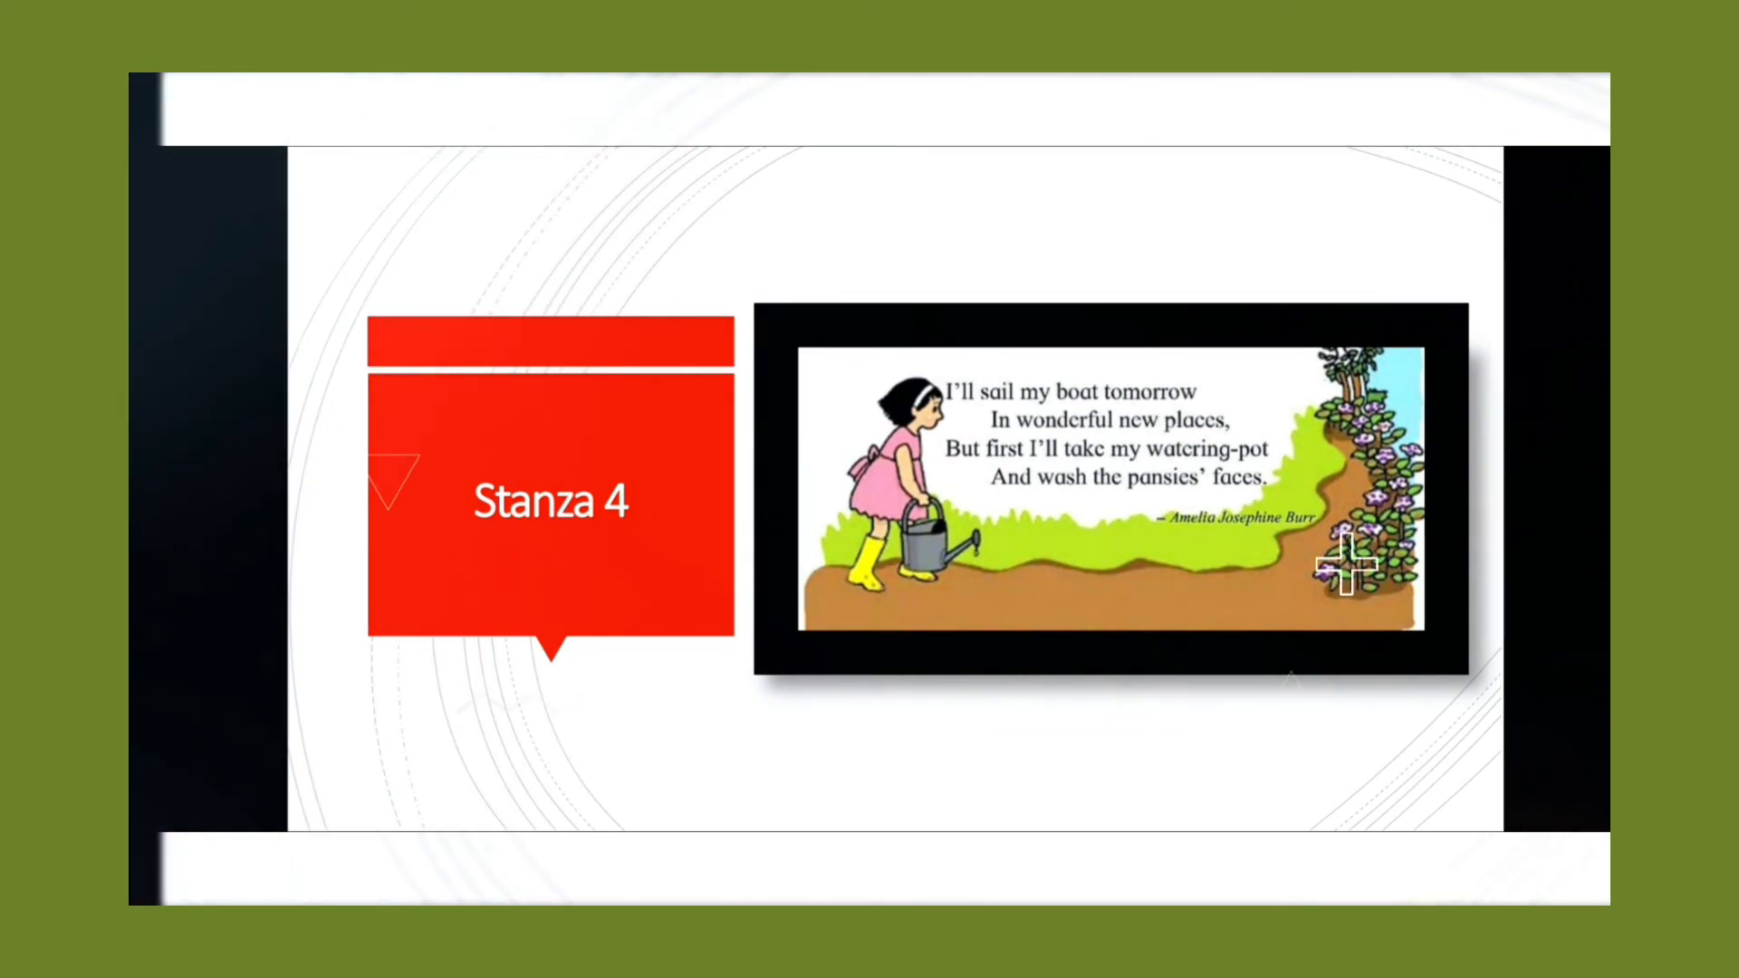
# - Advance the slideshow from the Stanza 4 slide to the closing 'Thanks for watching' slide
pyautogui.press('Right')
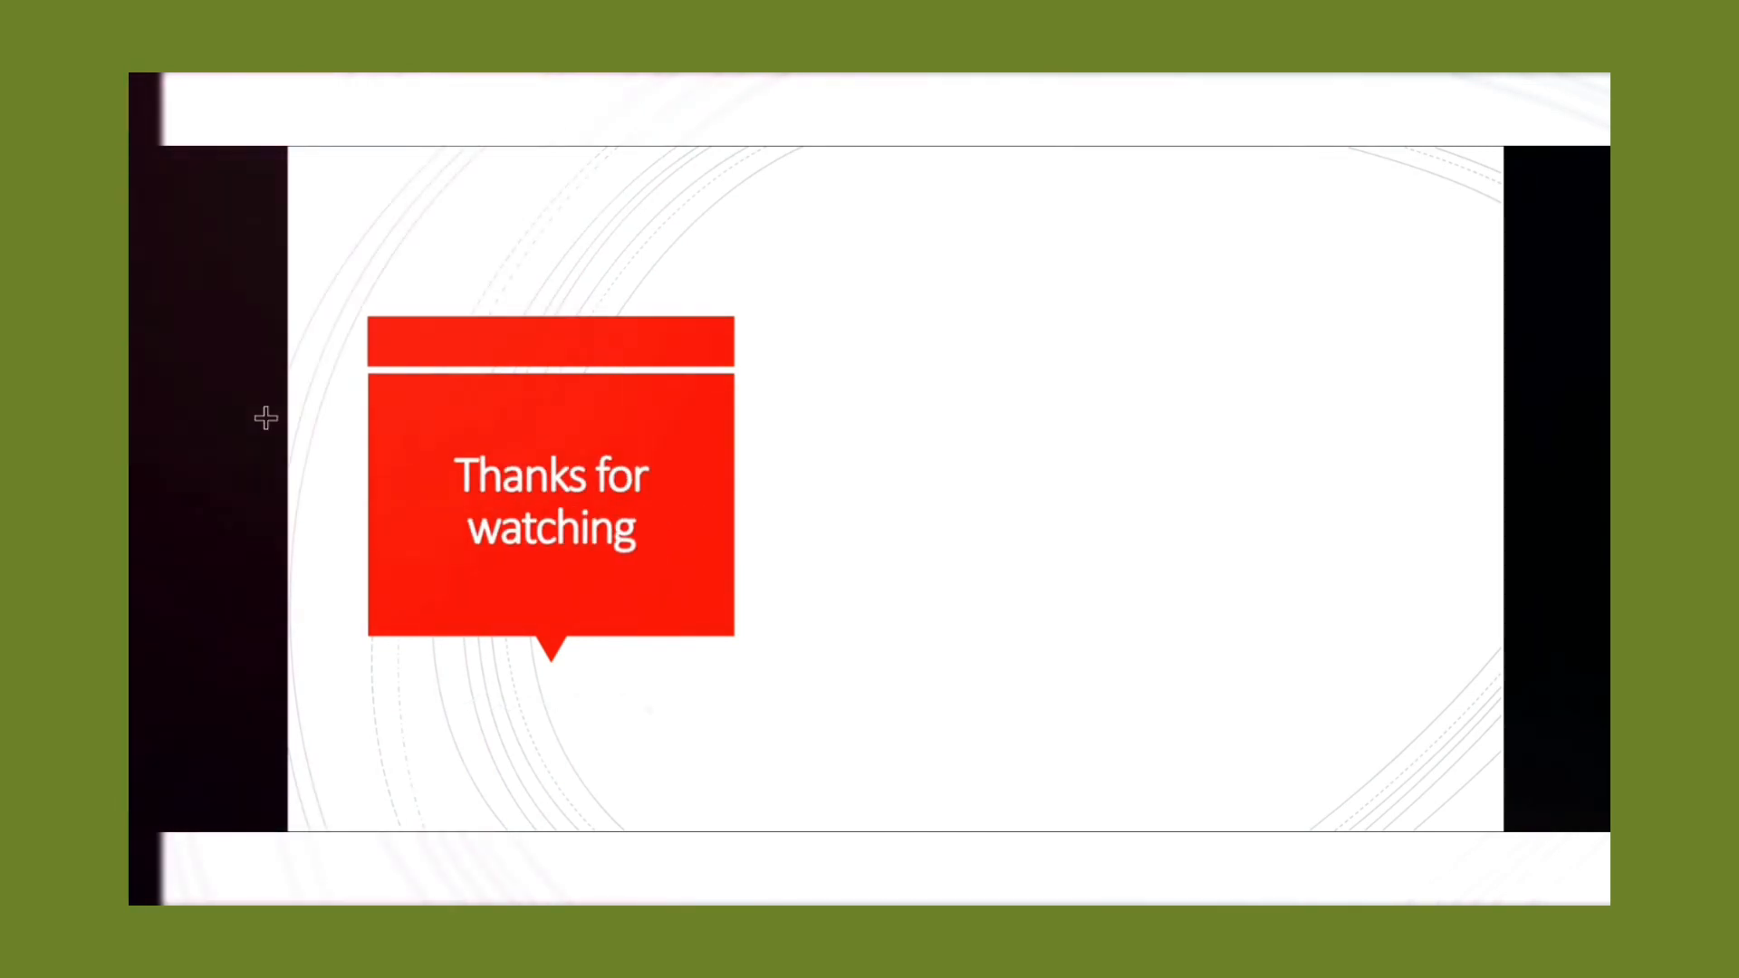